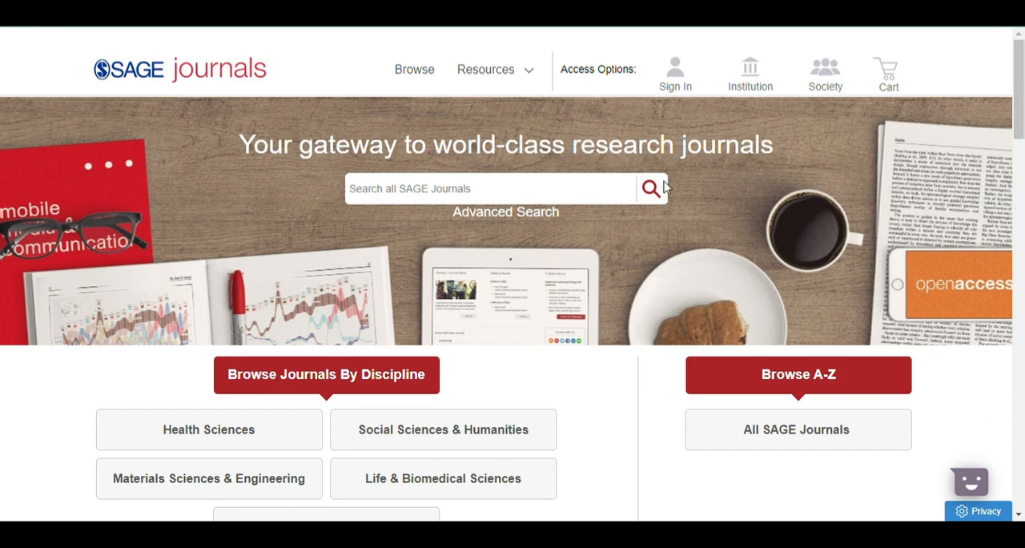
mouse_move(537, 296)
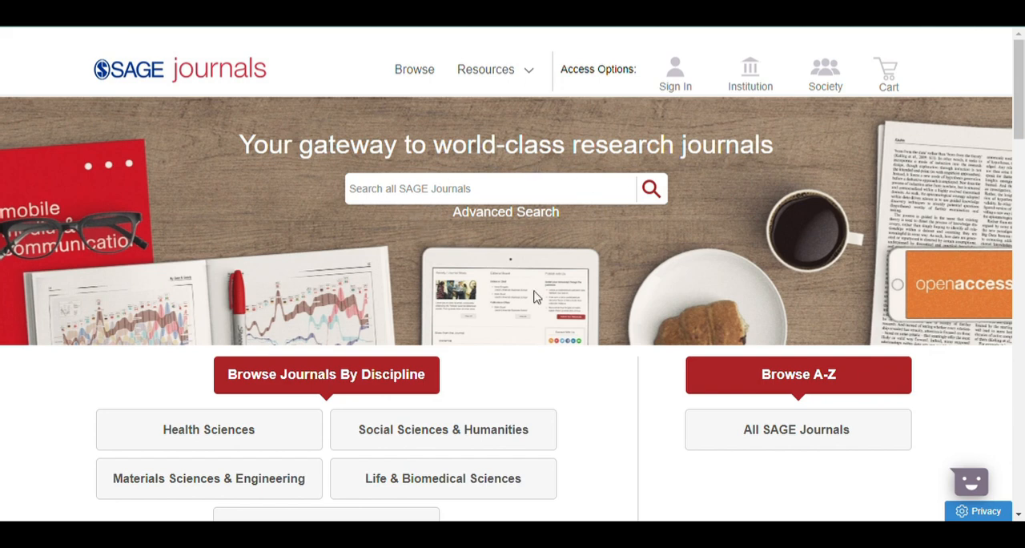
mouse_move(430, 287)
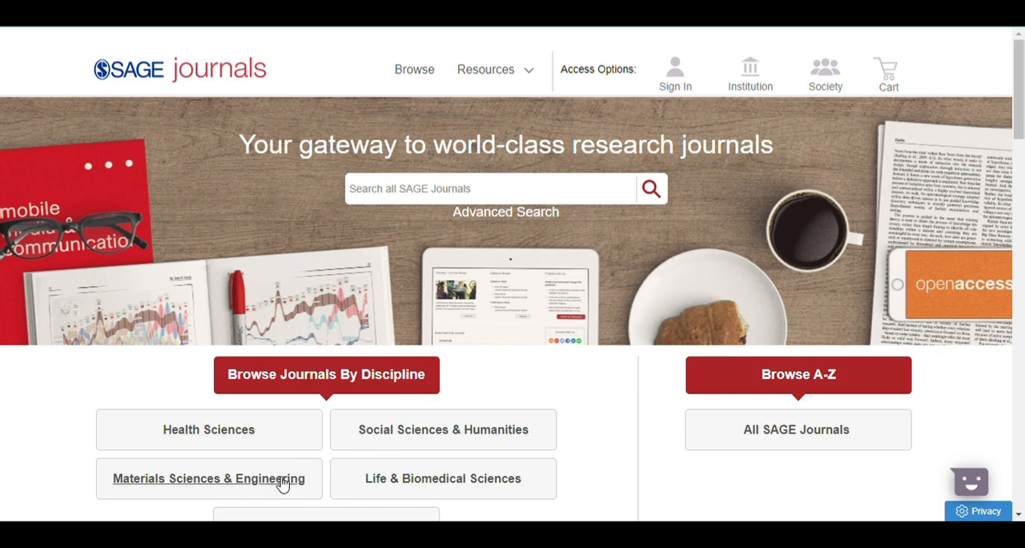
Go to the Browse page listing SAGE journals from the top navigation.
scroll(up, 3)
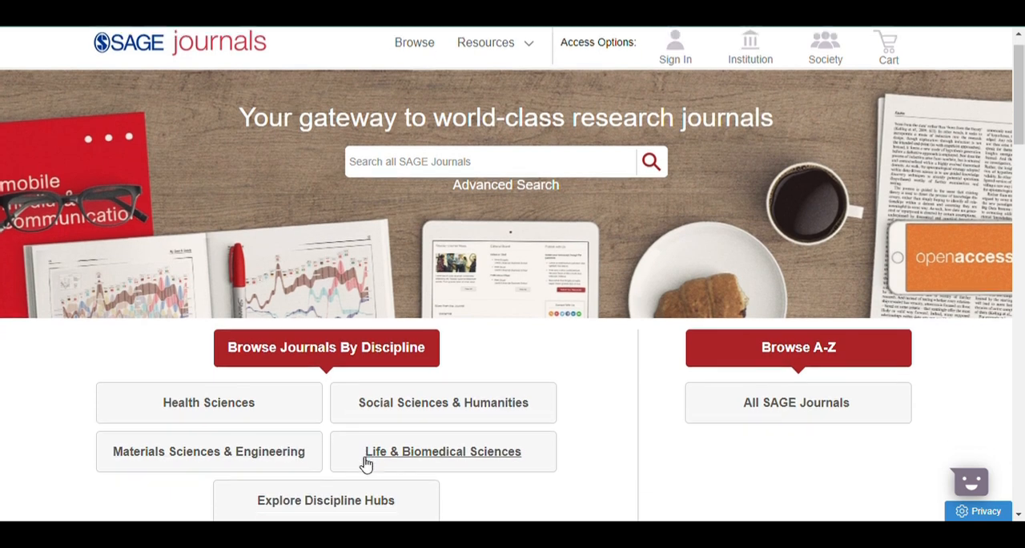
scroll(down, 3)
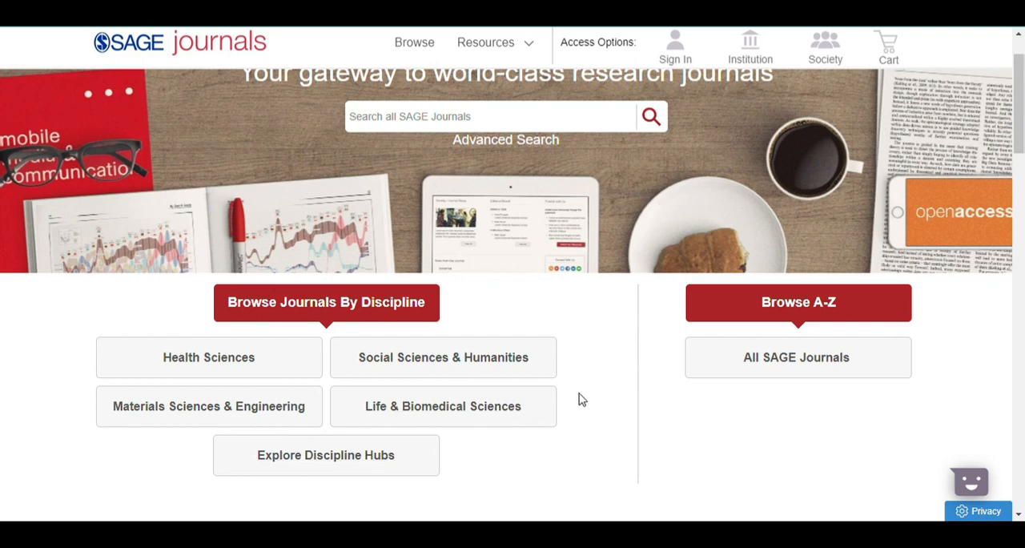
click(485, 42)
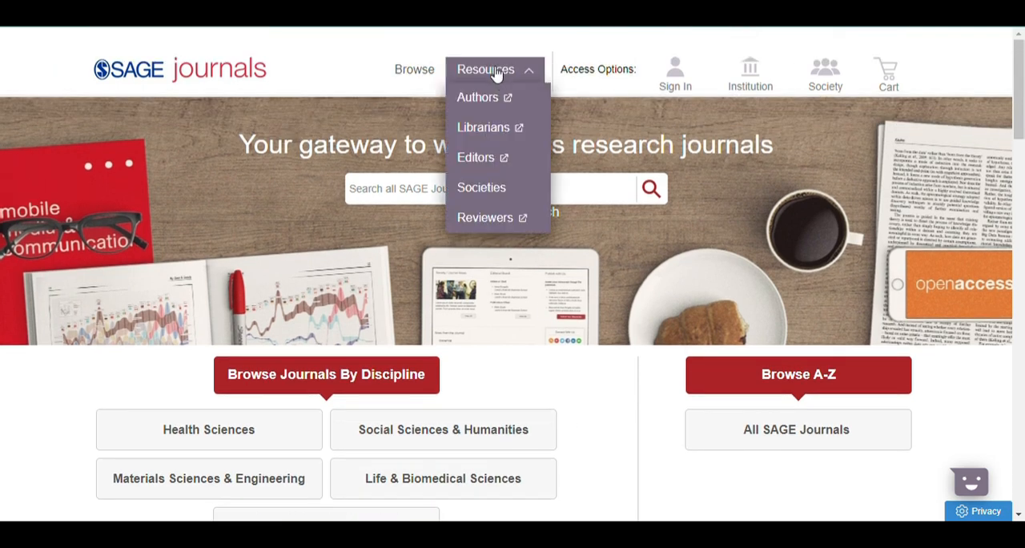
mouse_move(483, 128)
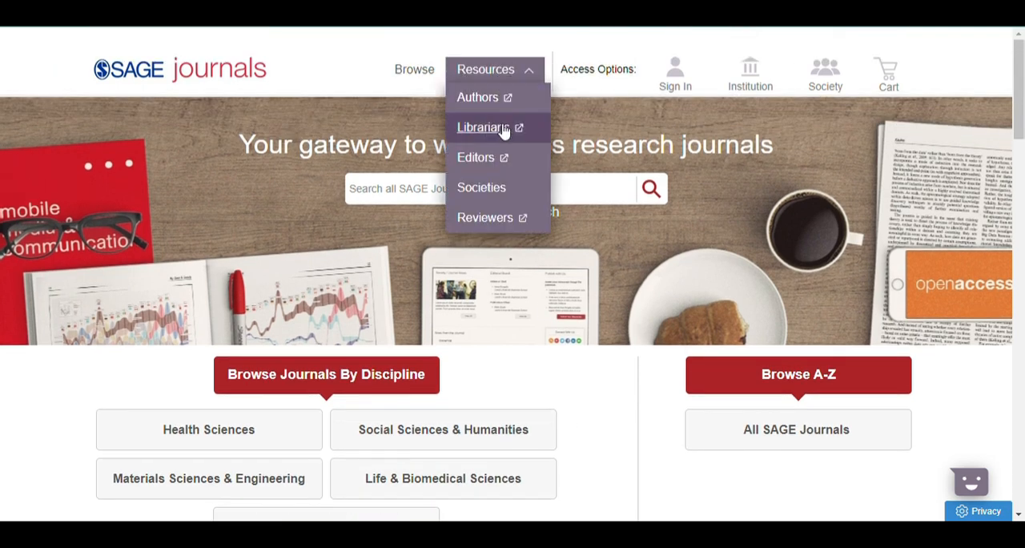
mouse_move(480, 187)
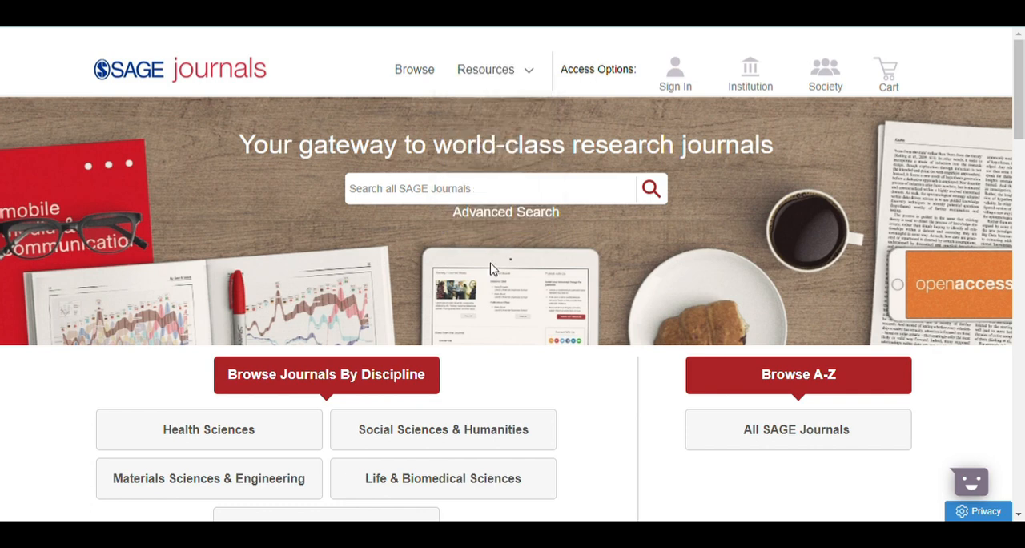
mouse_move(413, 71)
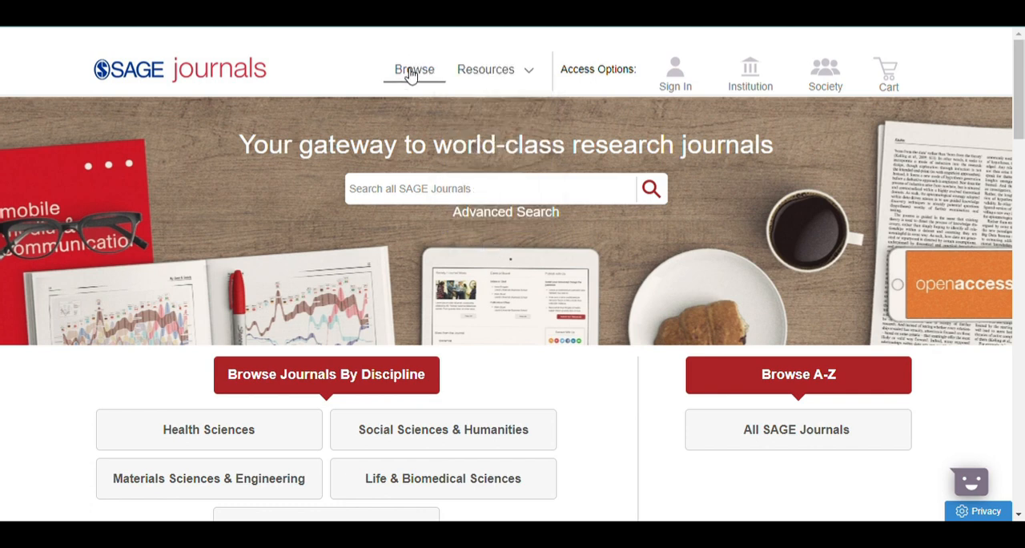
mouse_move(445, 152)
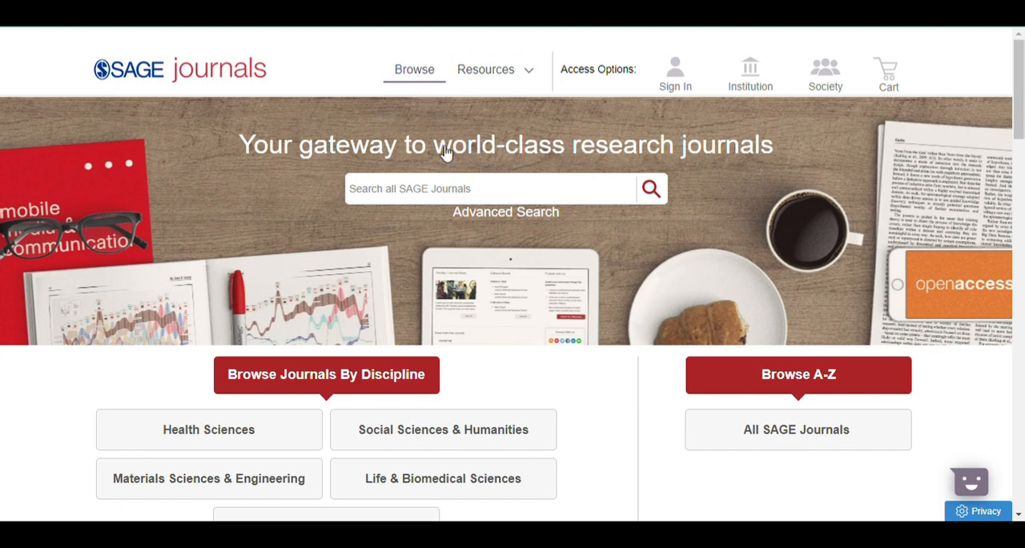
click(413, 69)
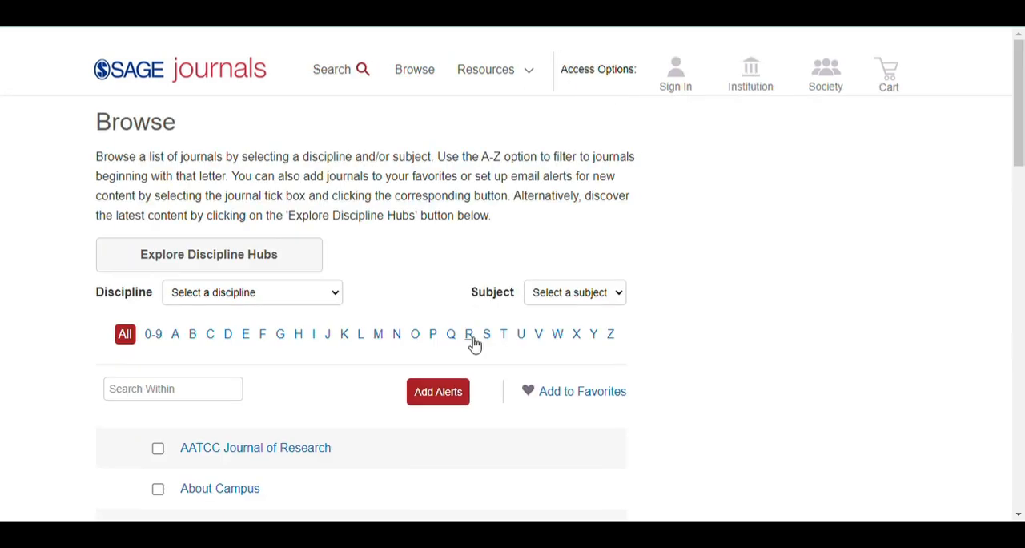
scroll(down, 3)
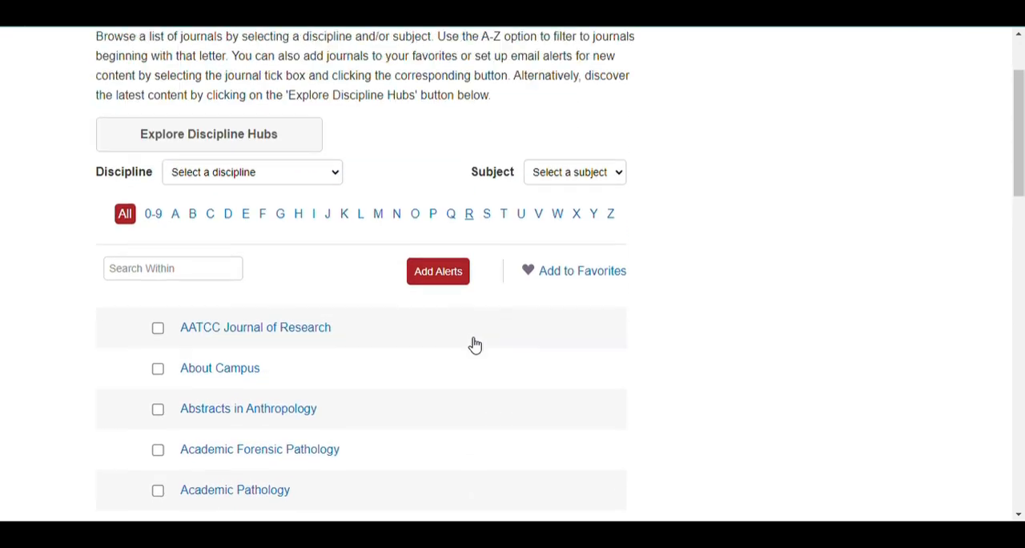
scroll(up, 3)
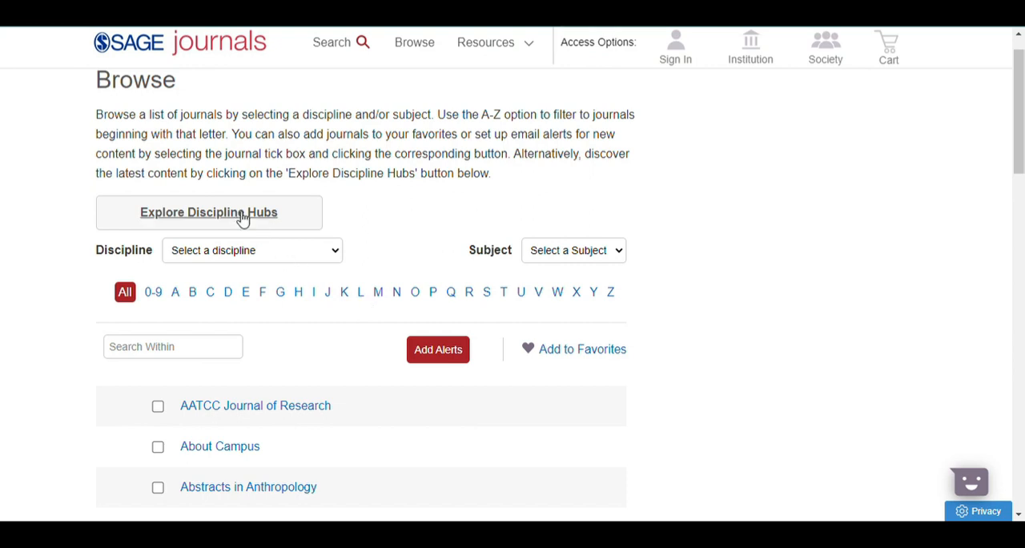
Go to the SAGE Discipline Hubs page via Explore Discipline Hubs.
click(208, 212)
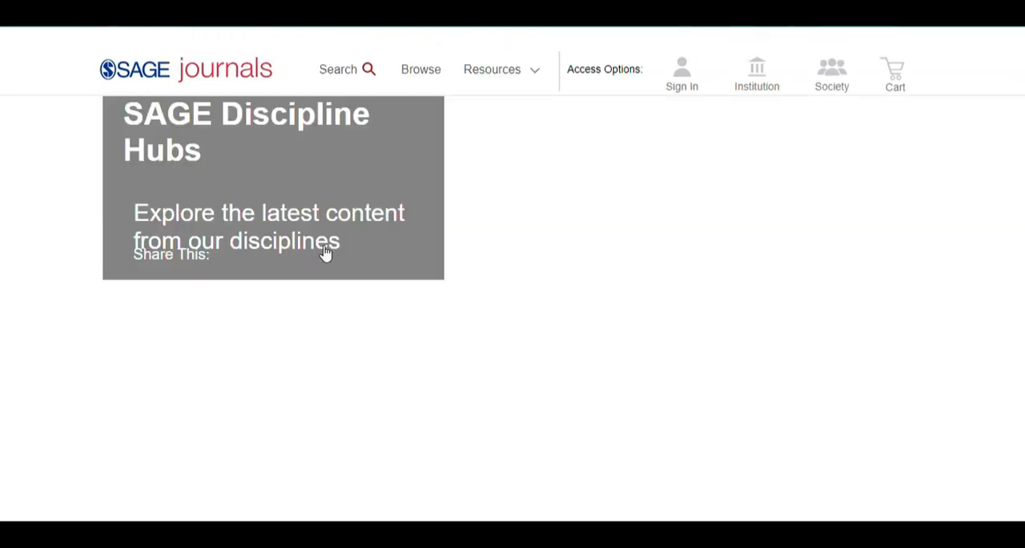
Scroll through the Discipline Hubs latest research listing and back up.
scroll(down, 3)
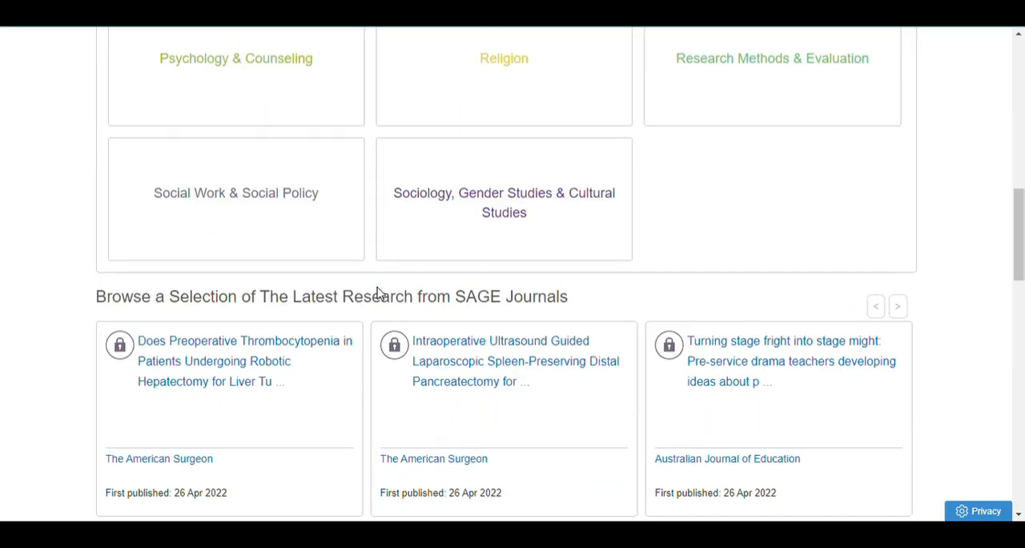
scroll(up, 3)
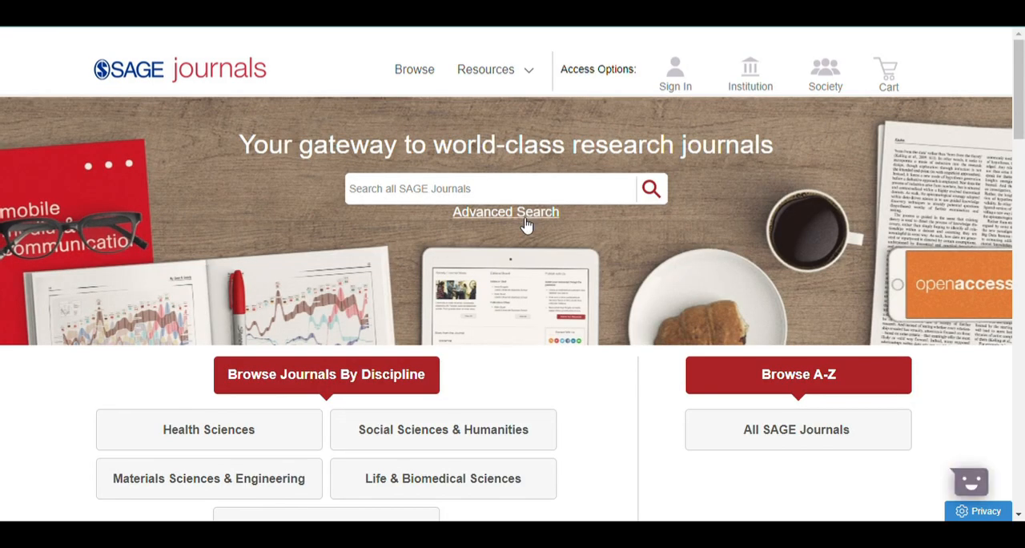
Set up Advanced Search with four empty search-term rows and Publication Date limited to 'Last'.
click(506, 211)
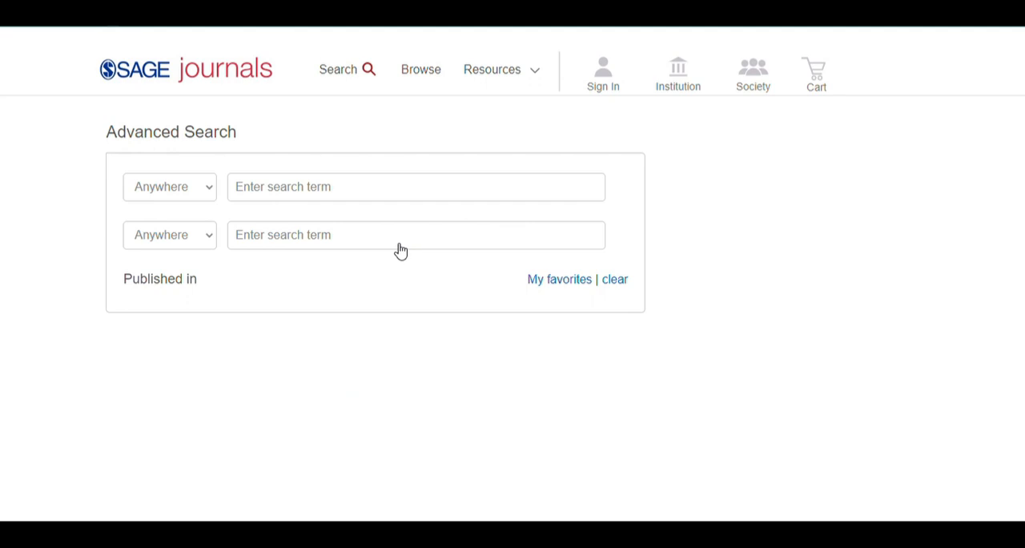
click(410, 187)
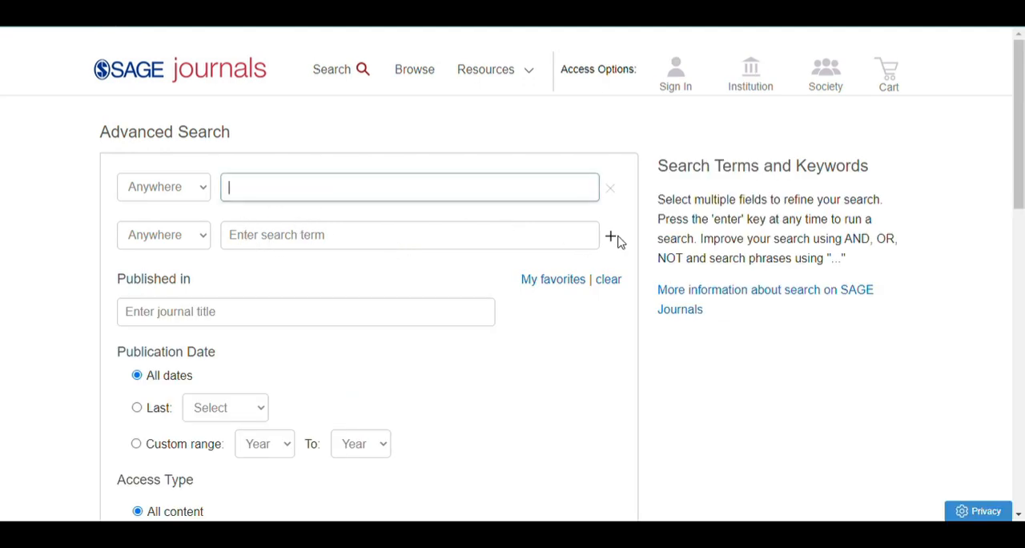
click(611, 234)
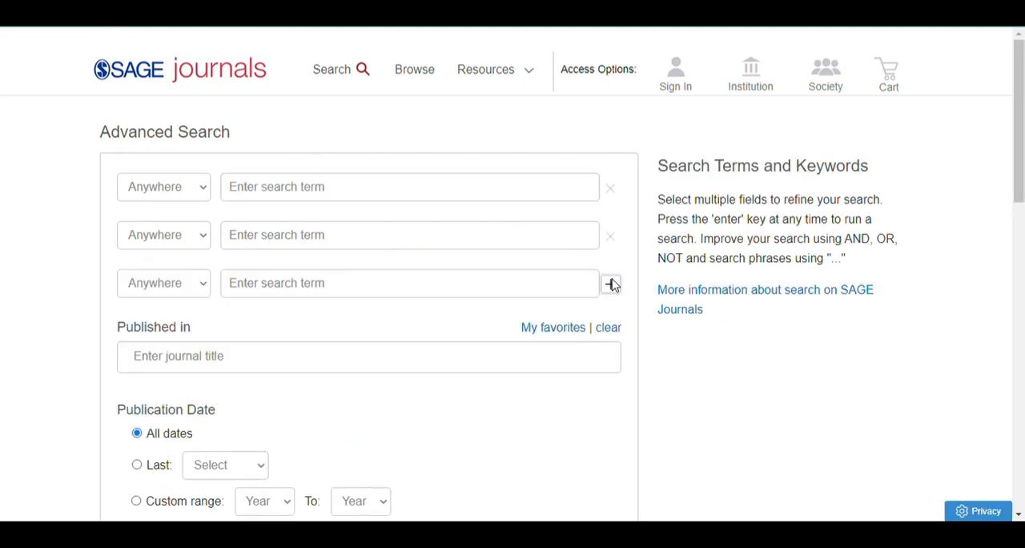
scroll(down, 3)
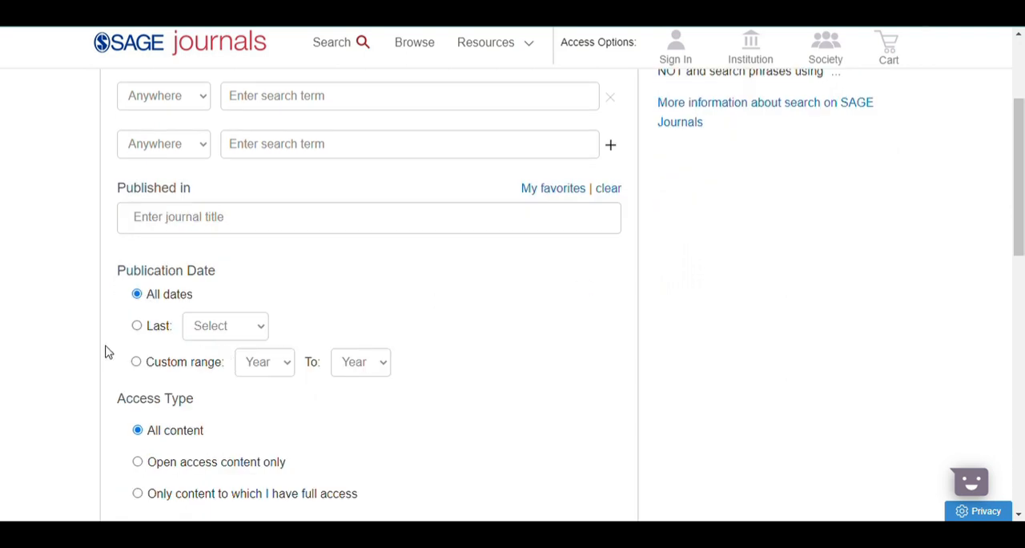
click(136, 325)
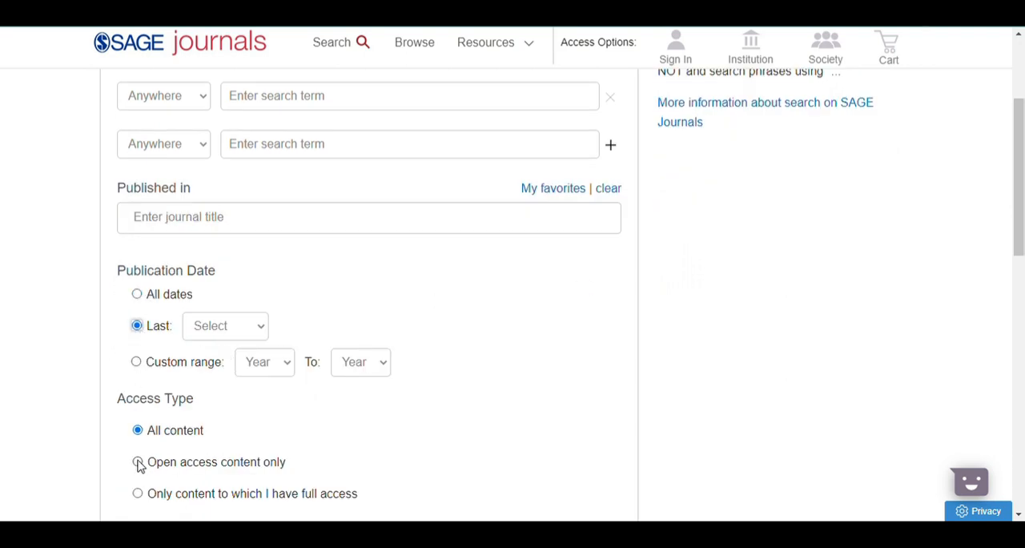
click(611, 146)
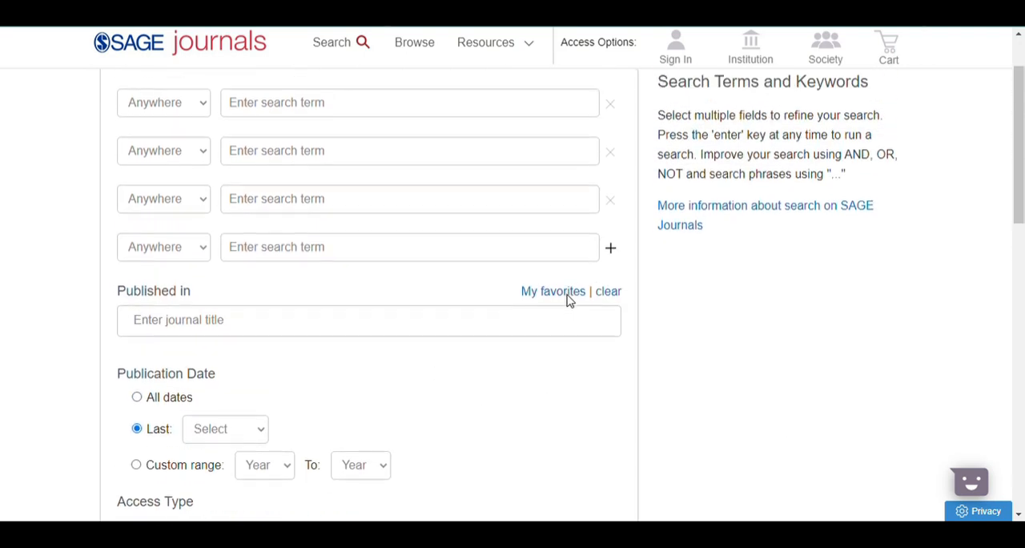
scroll(up, 3)
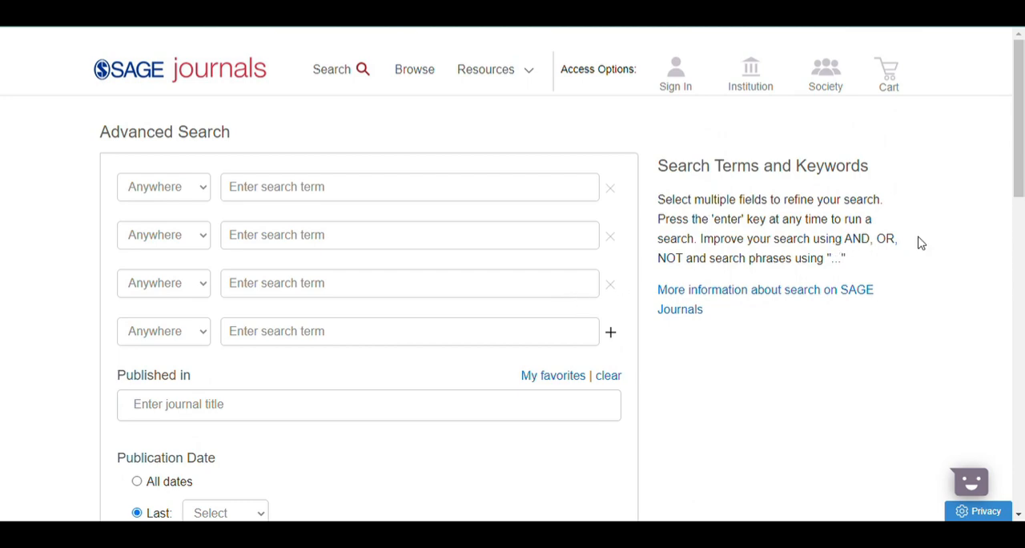